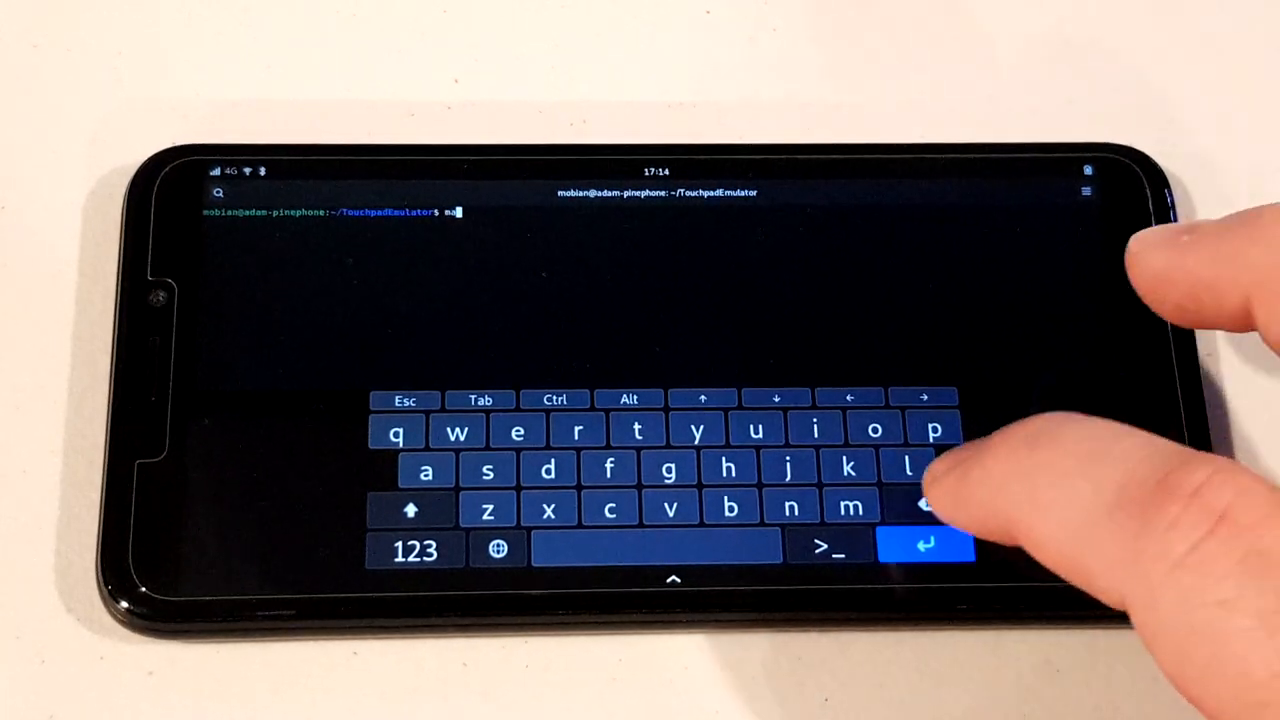
# - Build Touchpad Emulator with make in ~/TouchpadEmulator, ending at a cleared home-directory prompt
pyautogui.click(925, 509)
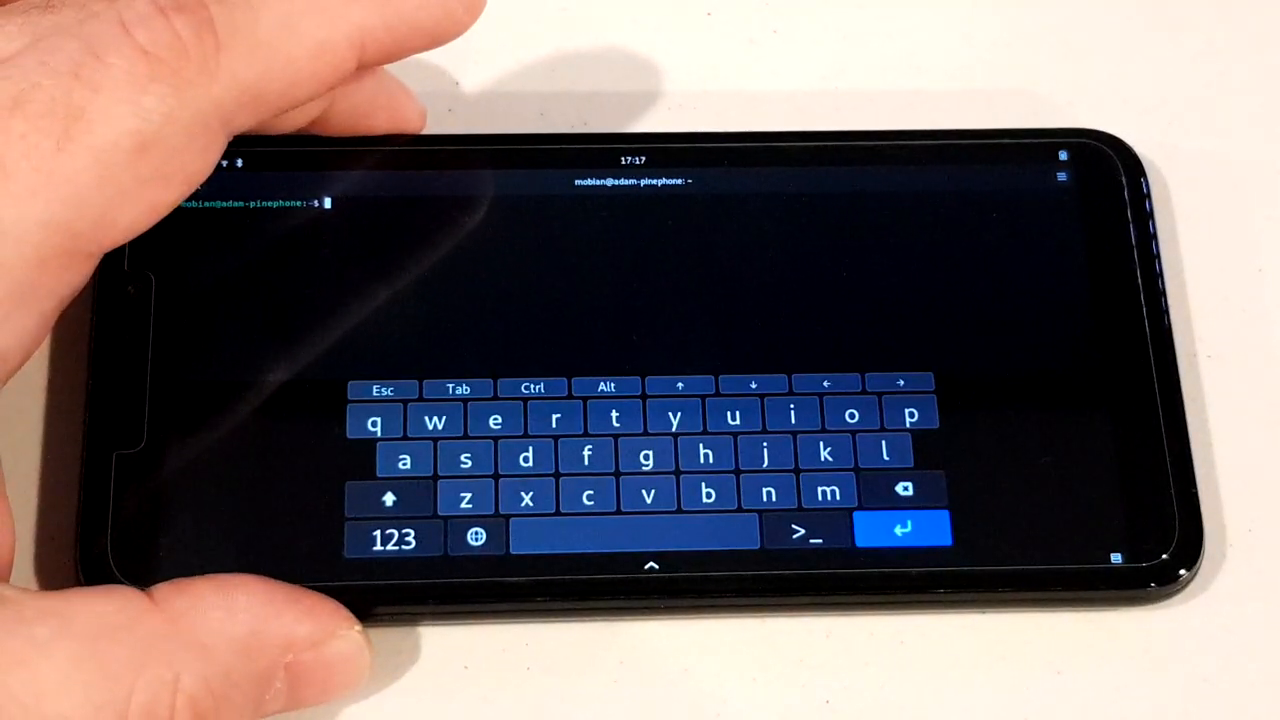
# - Dismiss the on-screen keyboard, leaving Terminal at an empty home-directory prompt
pyautogui.click(653, 565)
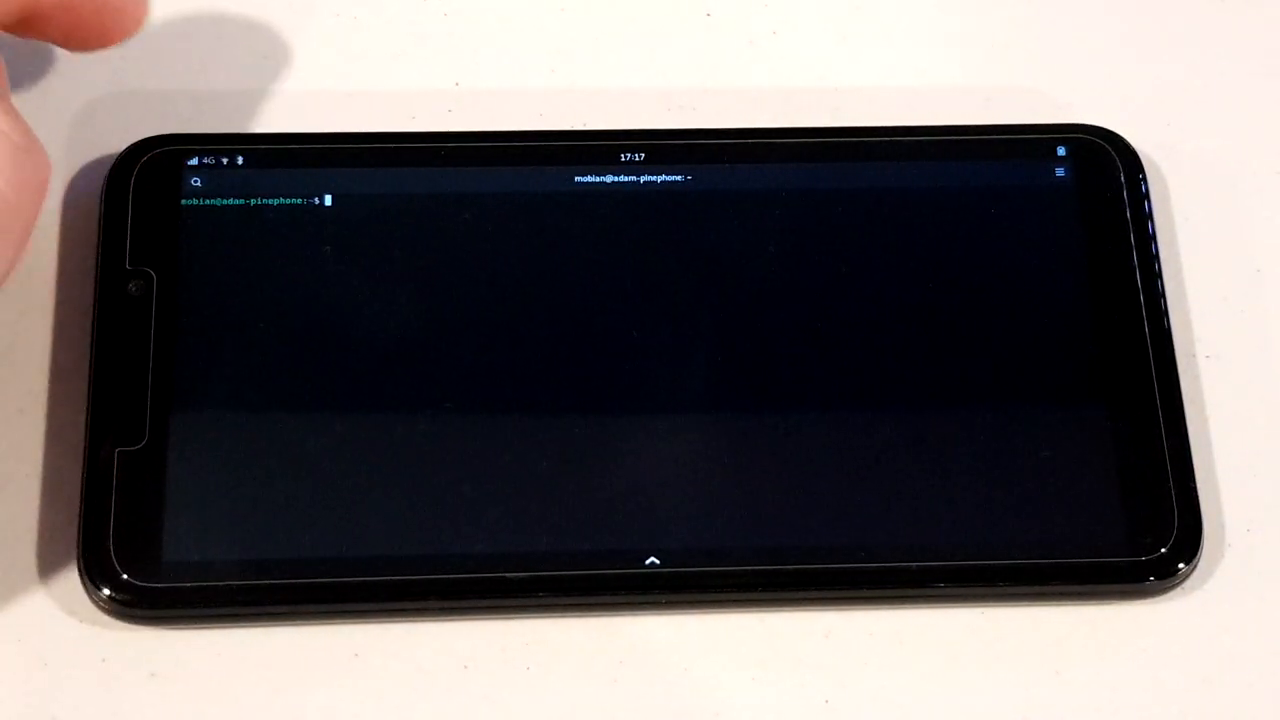